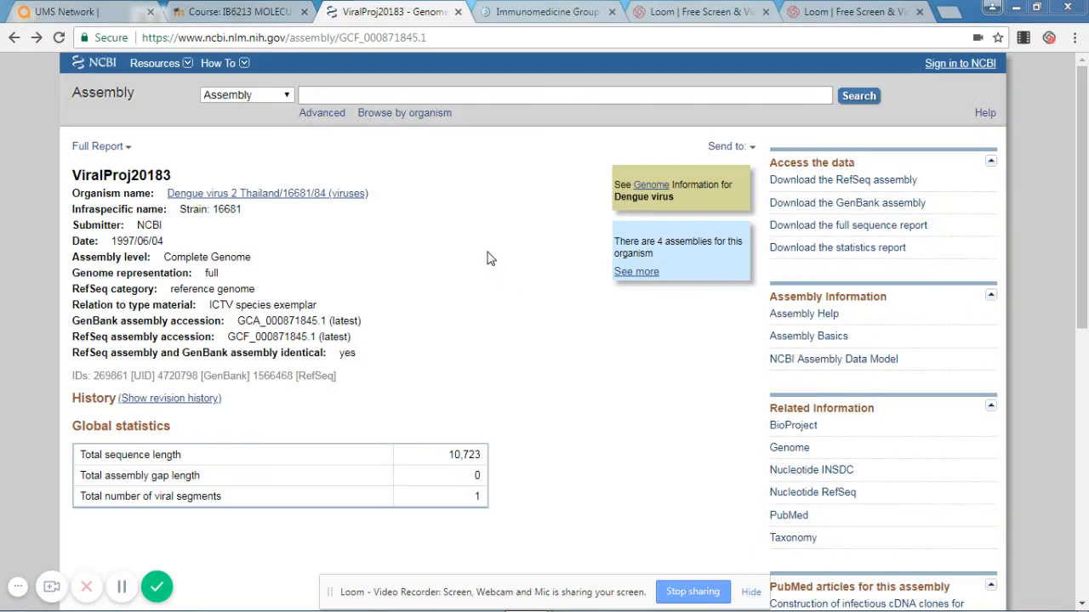
mouse_move(519, 212)
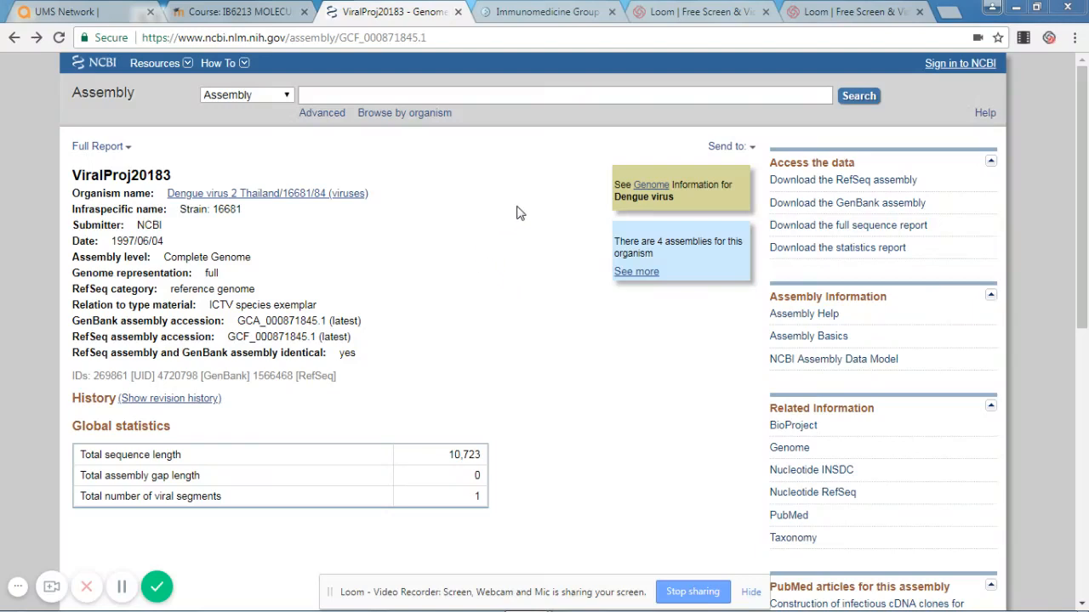
mouse_move(529, 211)
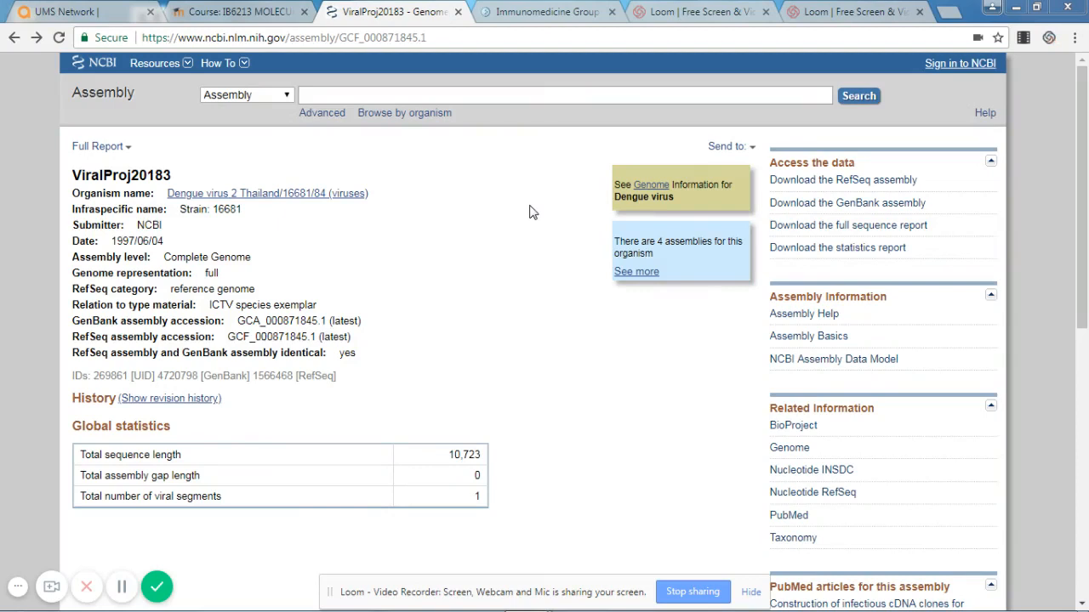
mouse_move(387, 243)
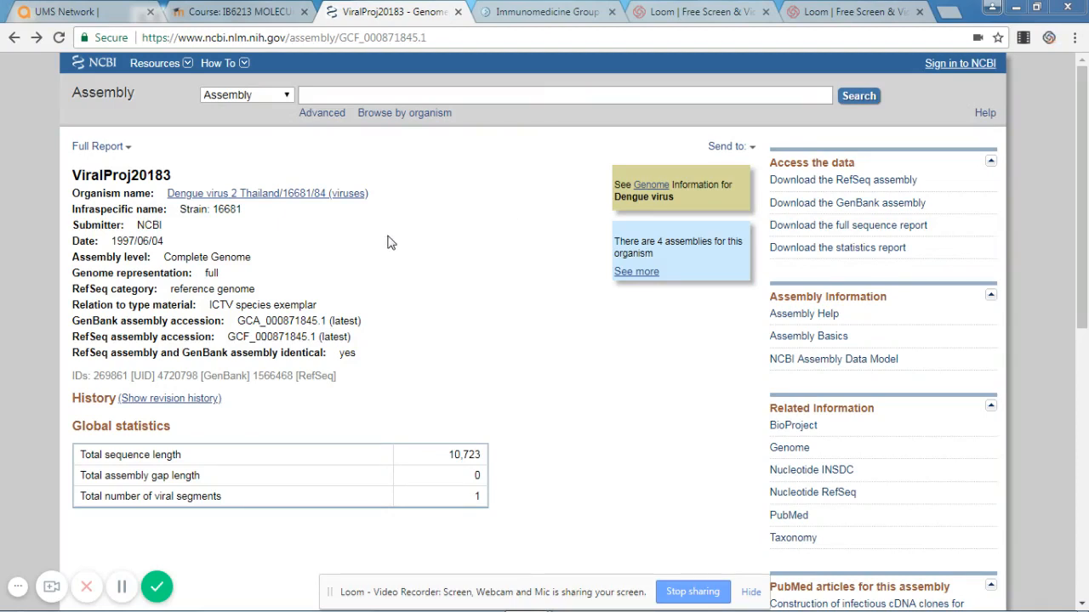
mouse_move(244, 215)
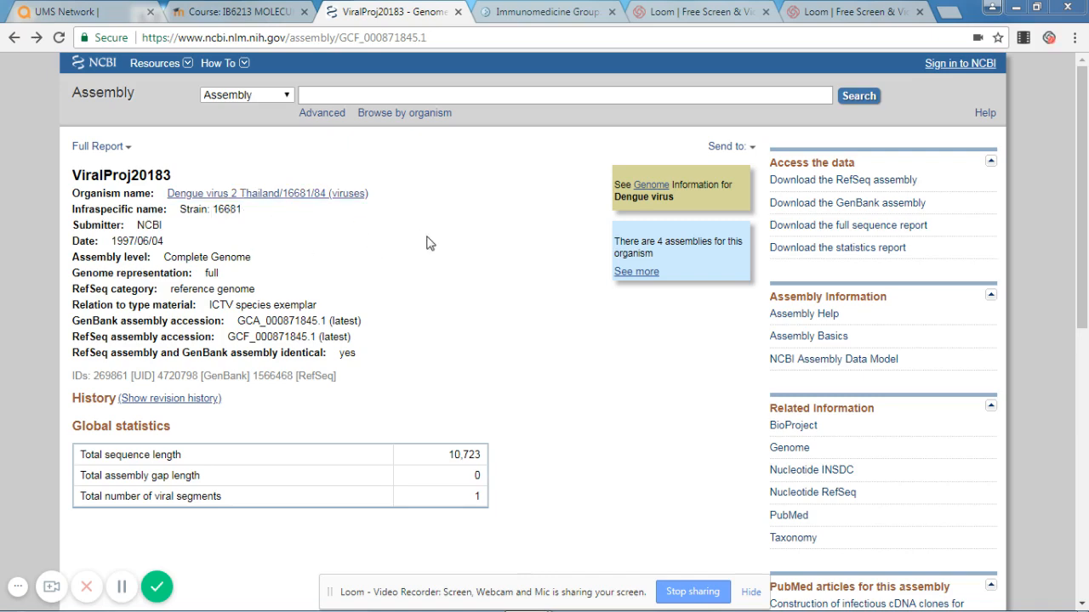
Scroll the GCF_000871845.1 assembly report down to the assembly definition table.
scroll("down", 3)
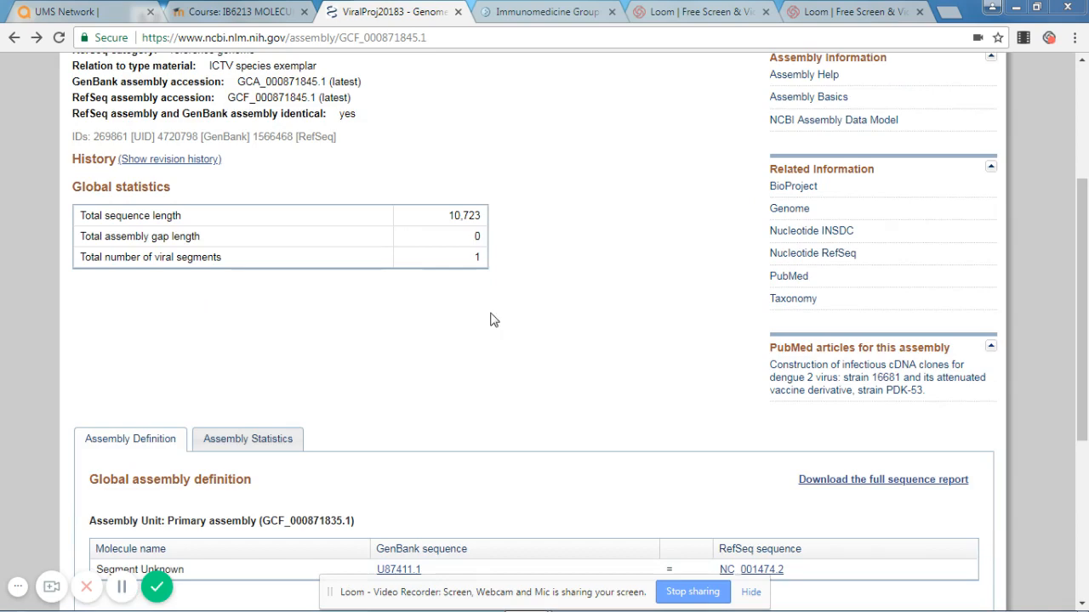
mouse_move(608, 330)
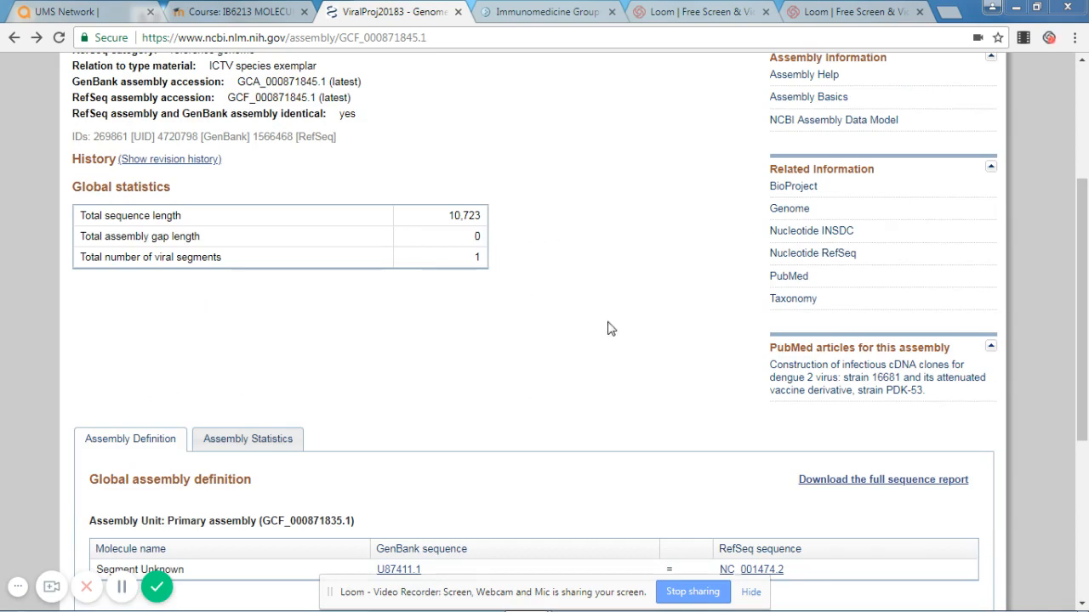
scroll("down", 3)
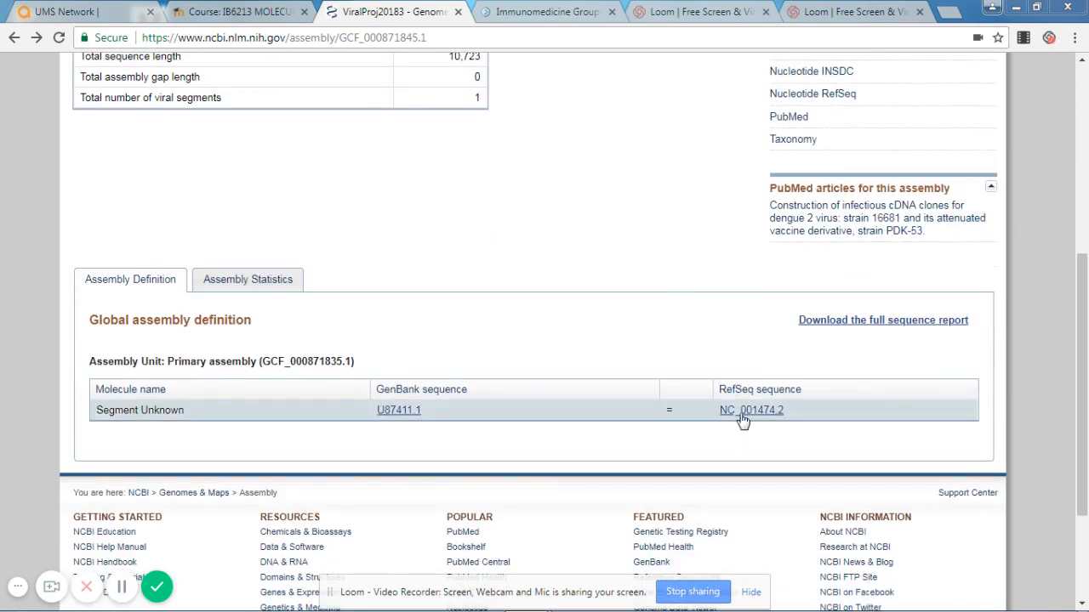
Open RefSeq record NC_001474.2 and scroll to its CDS polyprotein translation.
left_click(750, 410)
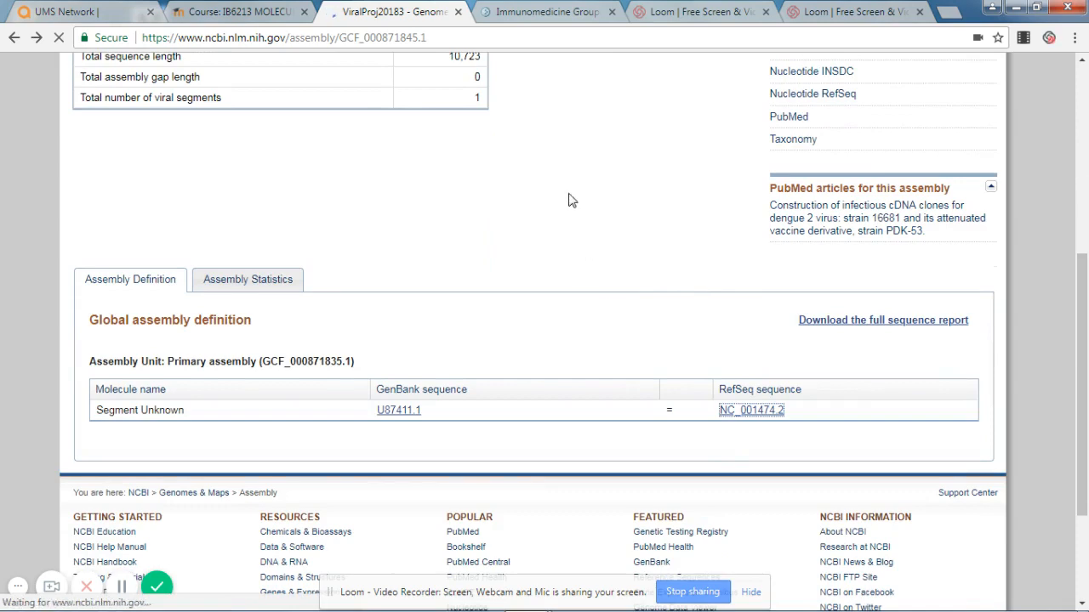
left_click(750, 410)
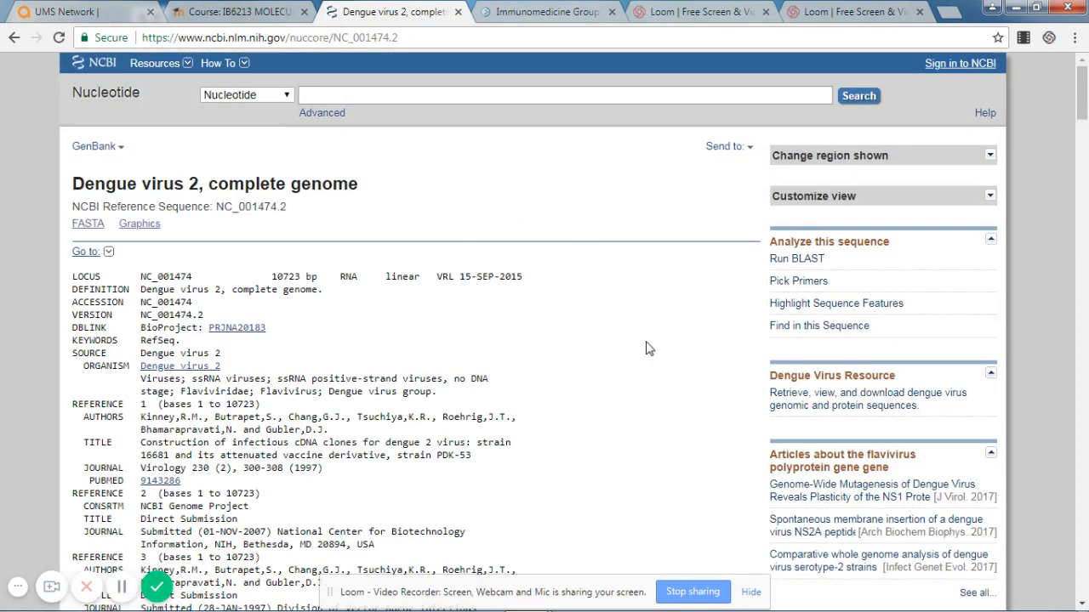
scroll("down", 3)
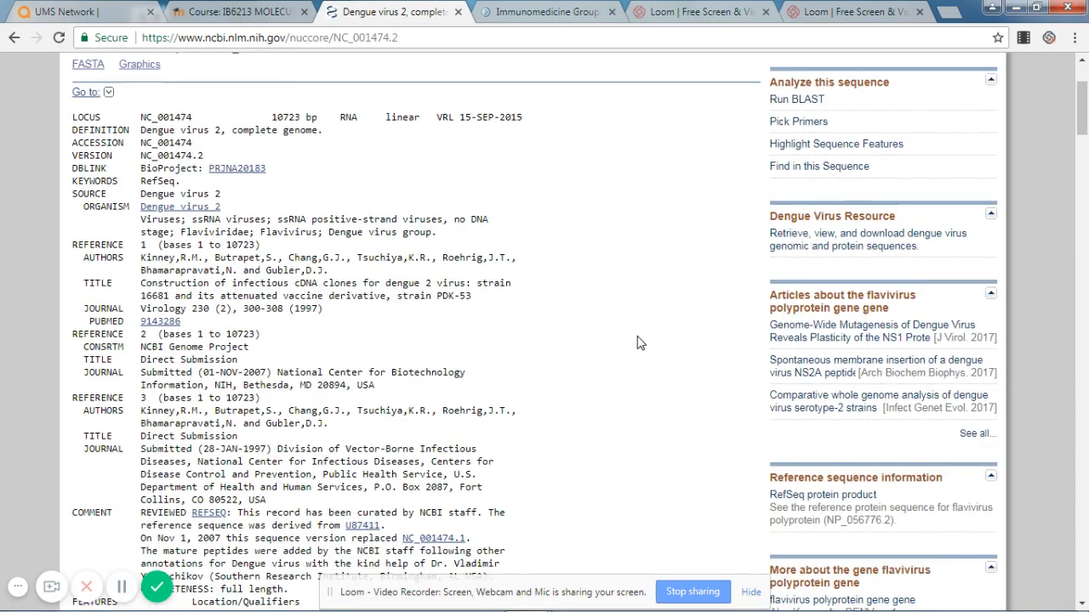
scroll("down", 3)
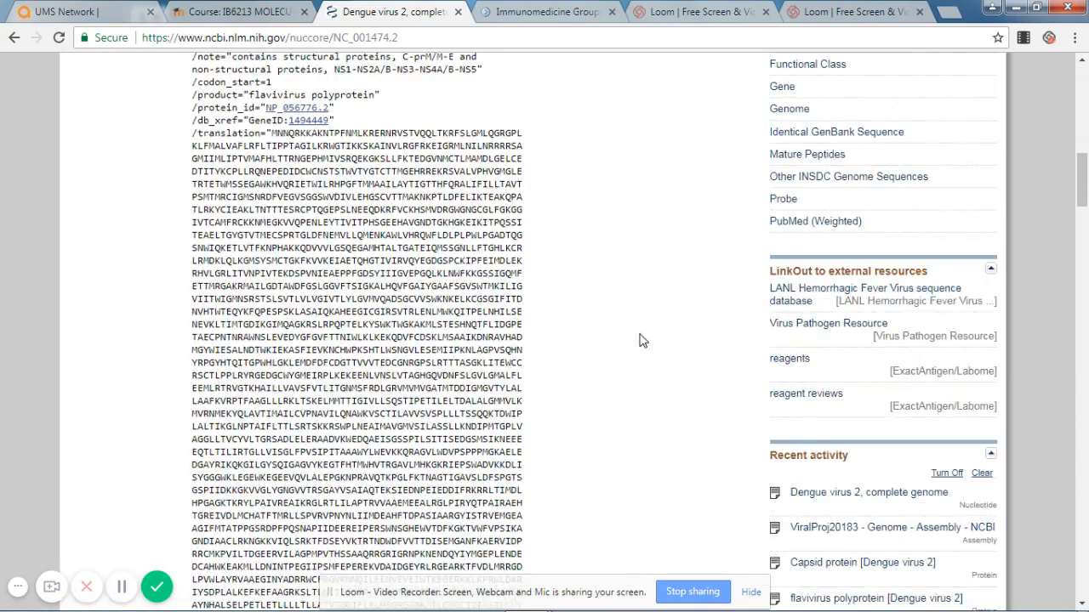
scroll("down", 3)
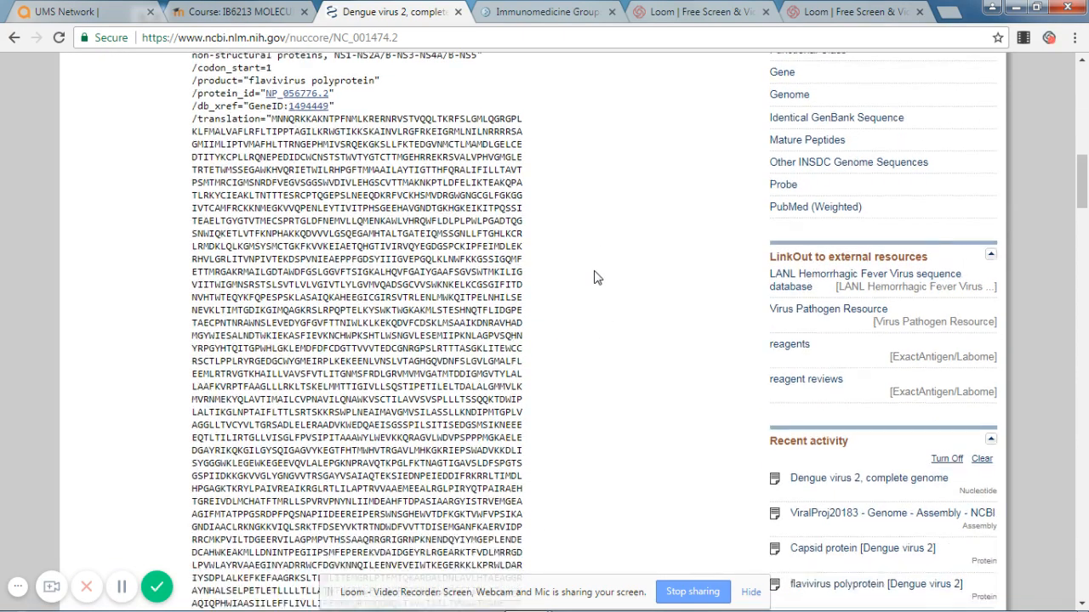
scroll("down", 3)
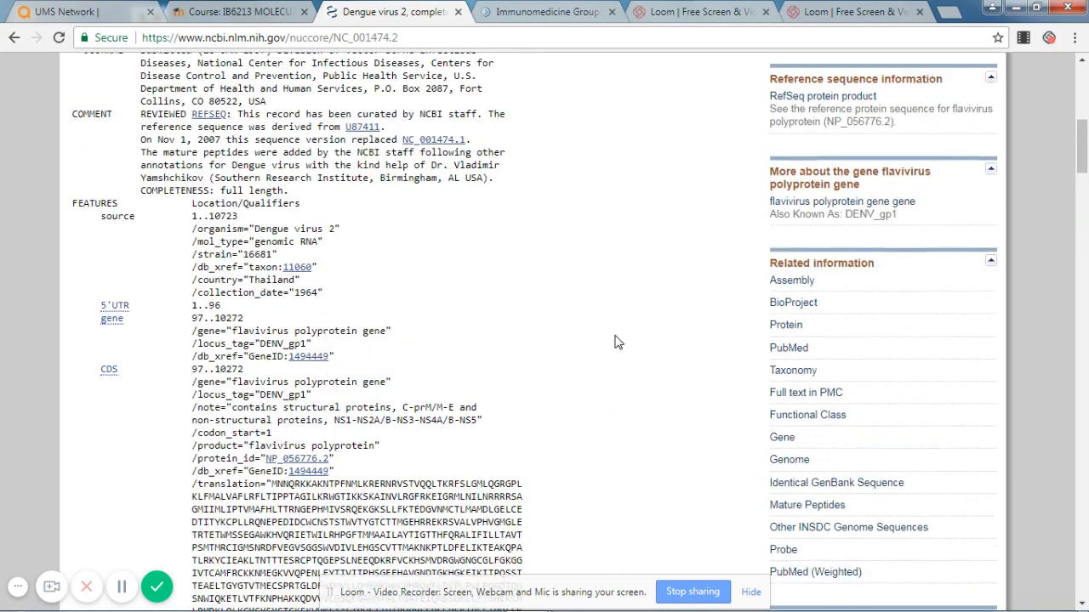
scroll("down", 3)
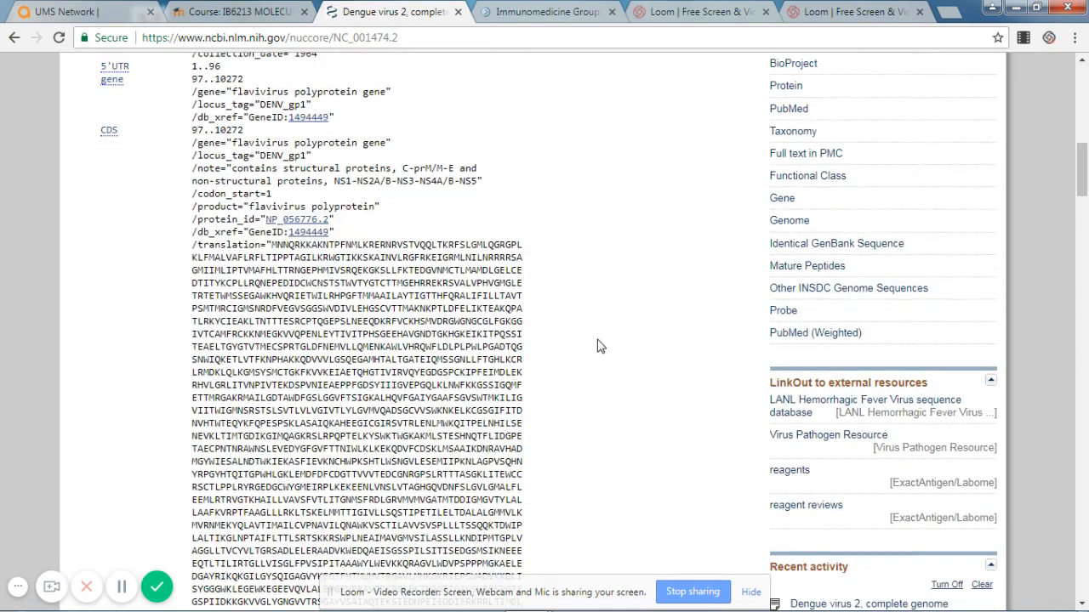
mouse_move(619, 296)
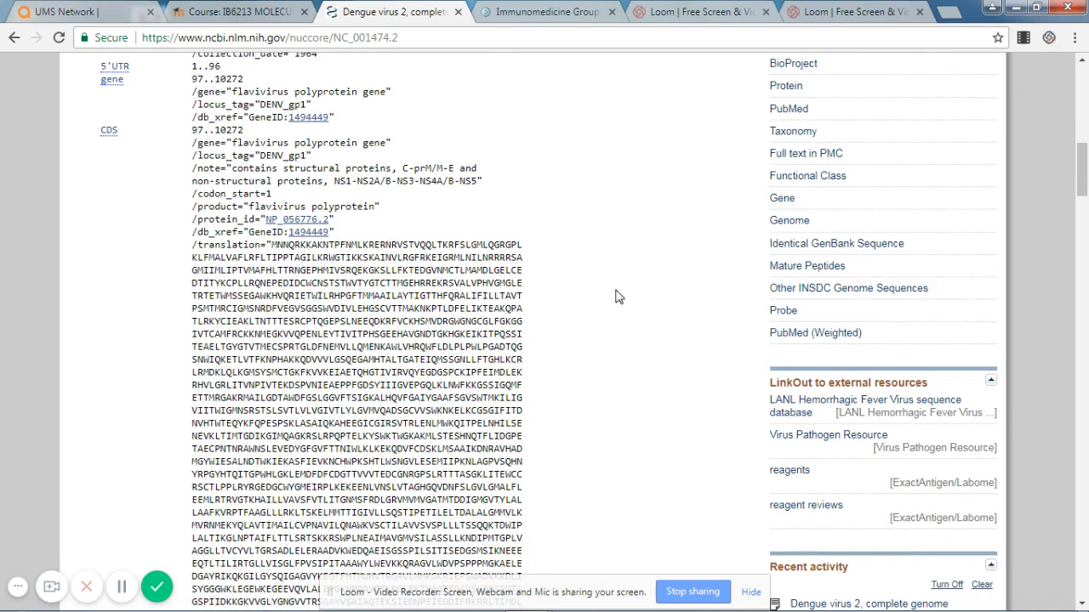
mouse_move(653, 317)
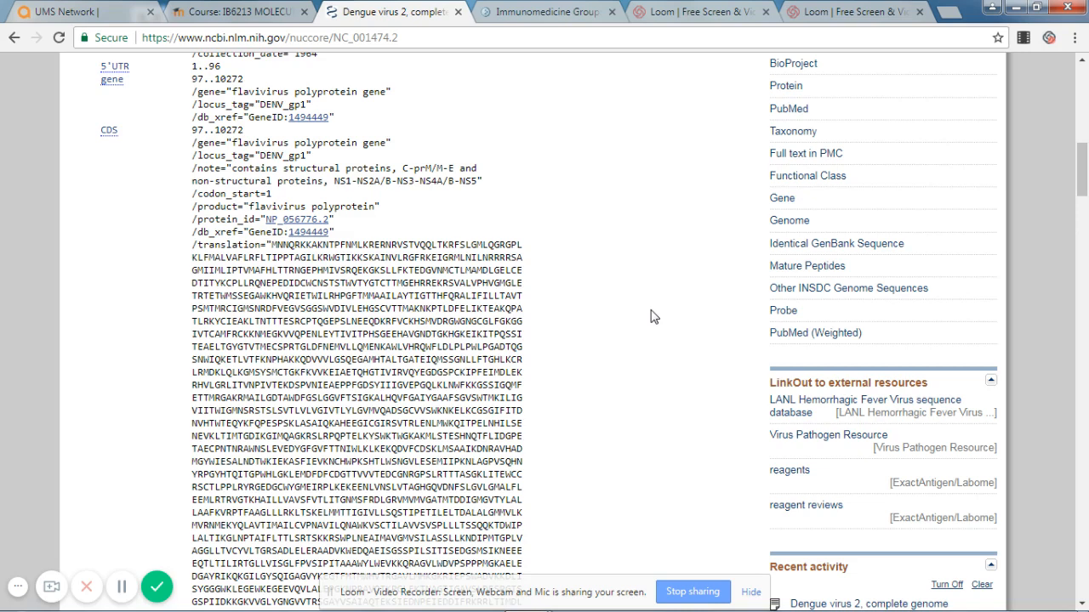
scroll("down", 3)
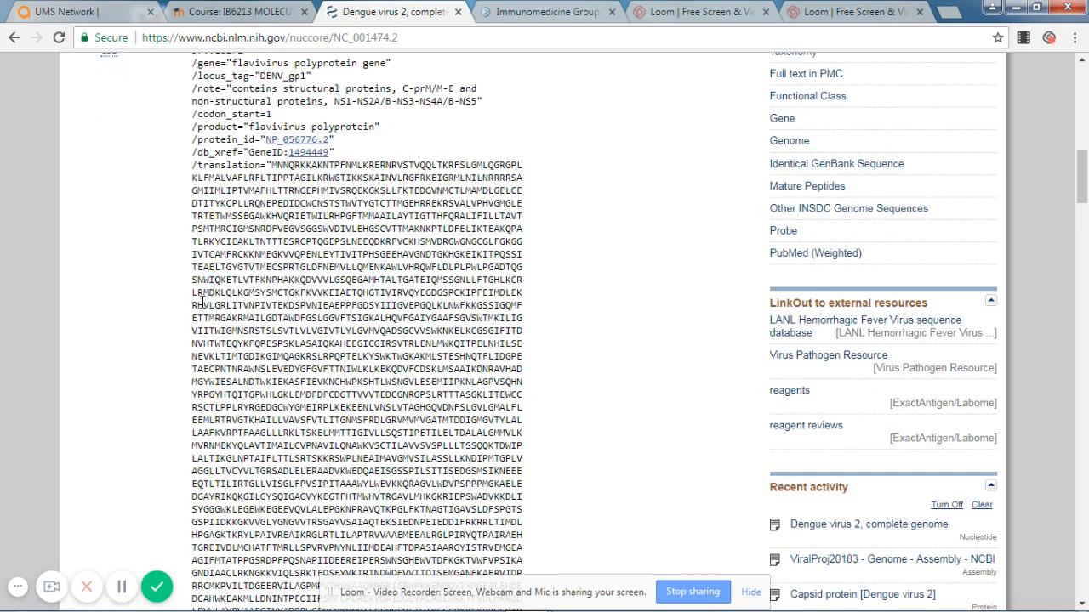
Highlight five lines of the polyprotein translation sequence and switch to the antigenic prediction tool.
left_click_drag(179, 268, 451, 293)
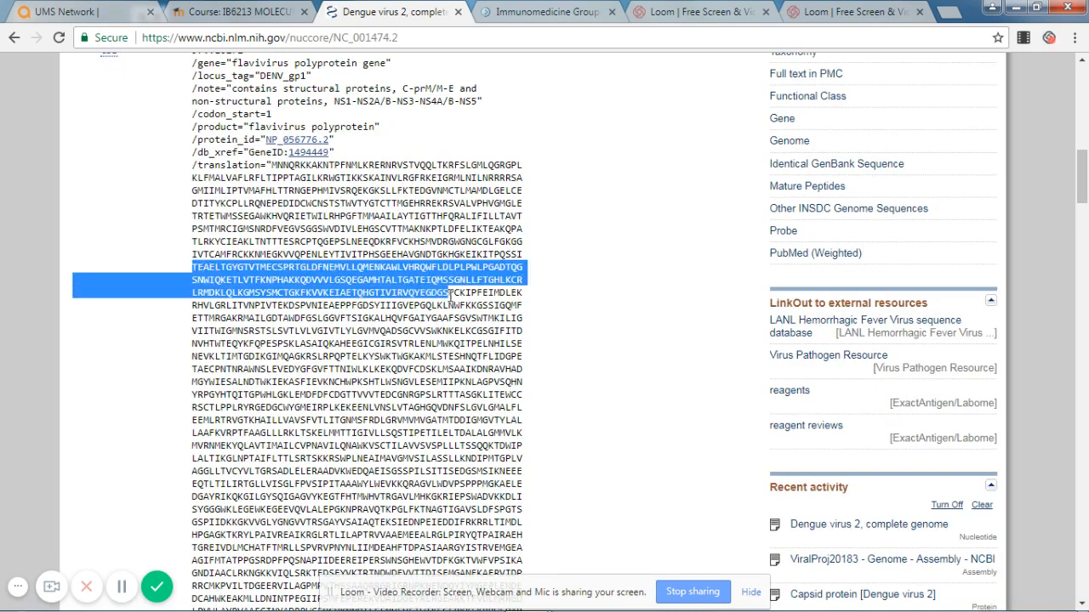
left_click_drag(454, 293, 528, 318)
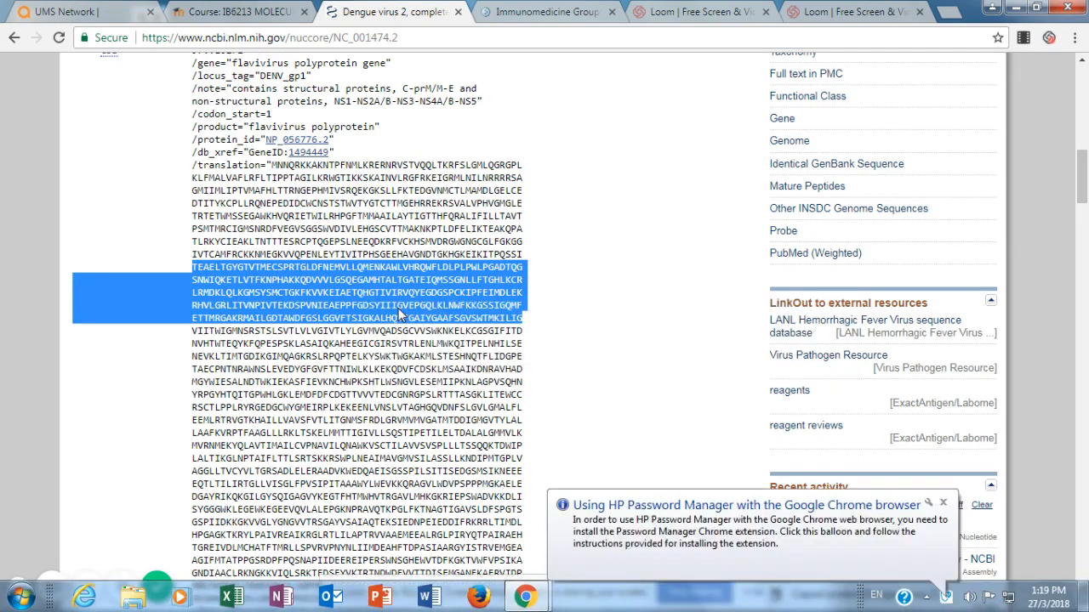
left_click(549, 11)
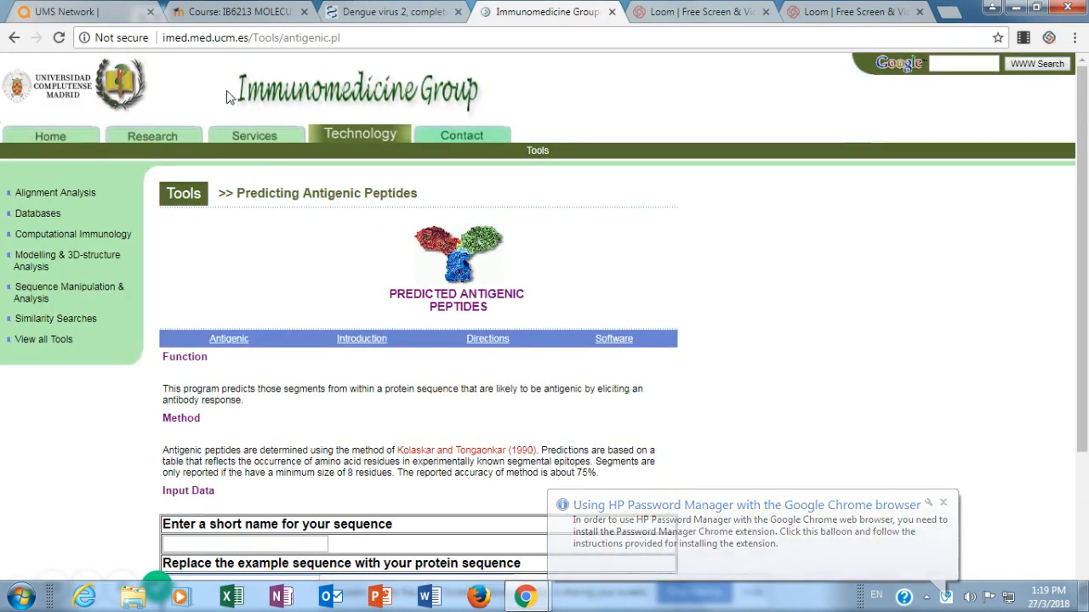
mouse_move(467, 116)
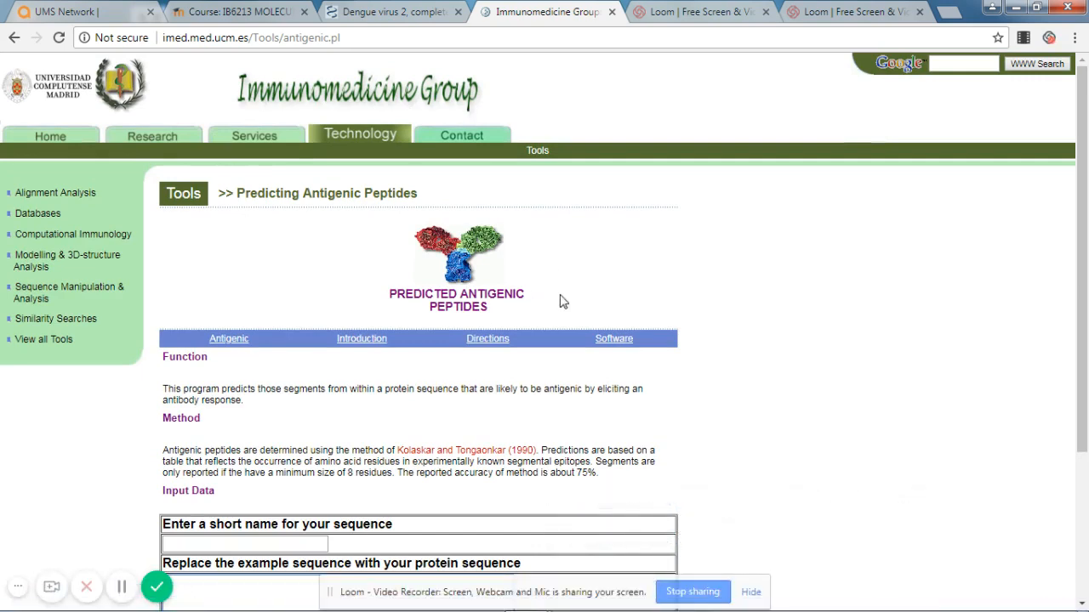
mouse_move(357, 328)
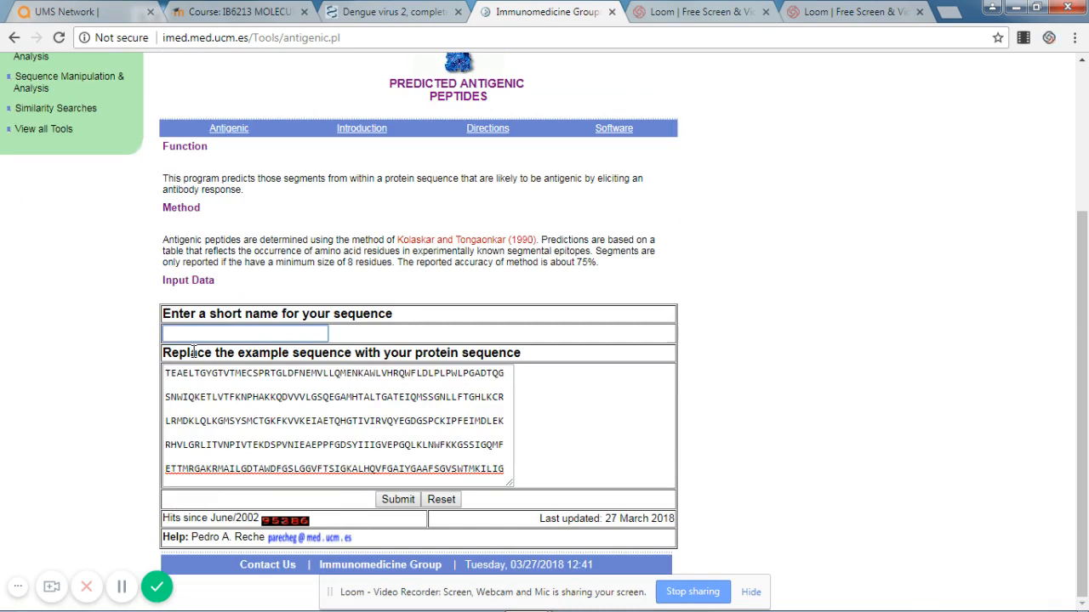
Name the sequence DENGUE and submit it for antigenic peptide prediction.
type("DEN")
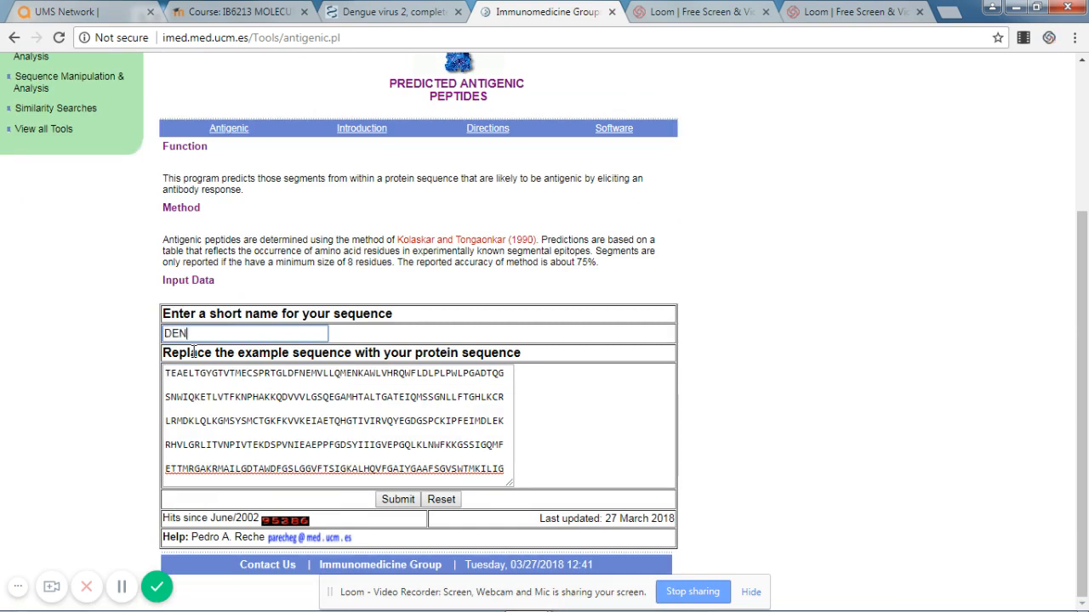
type("GUE")
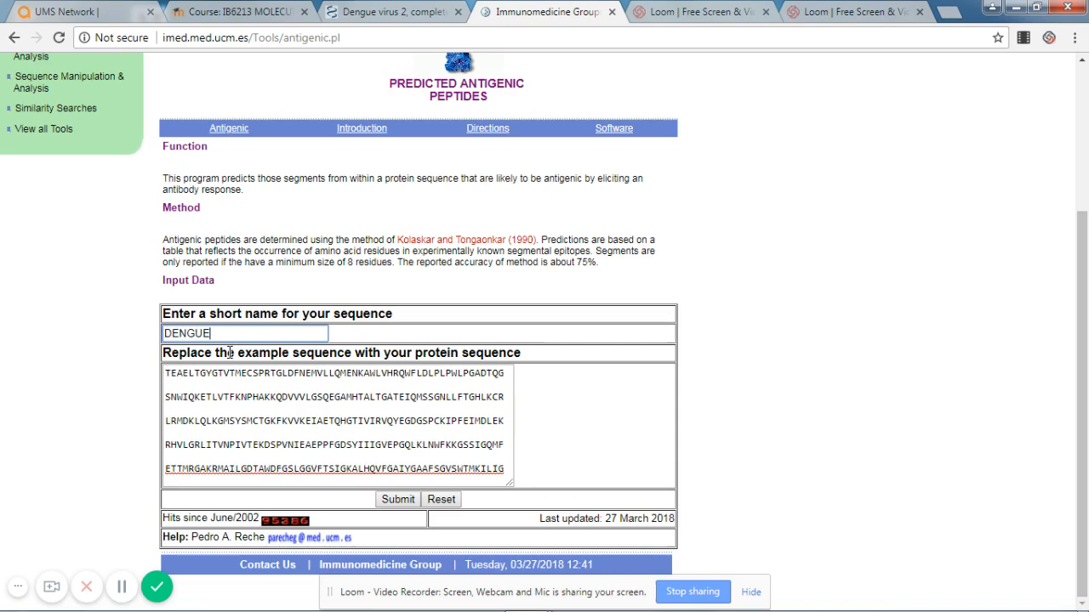
left_click(397, 499)
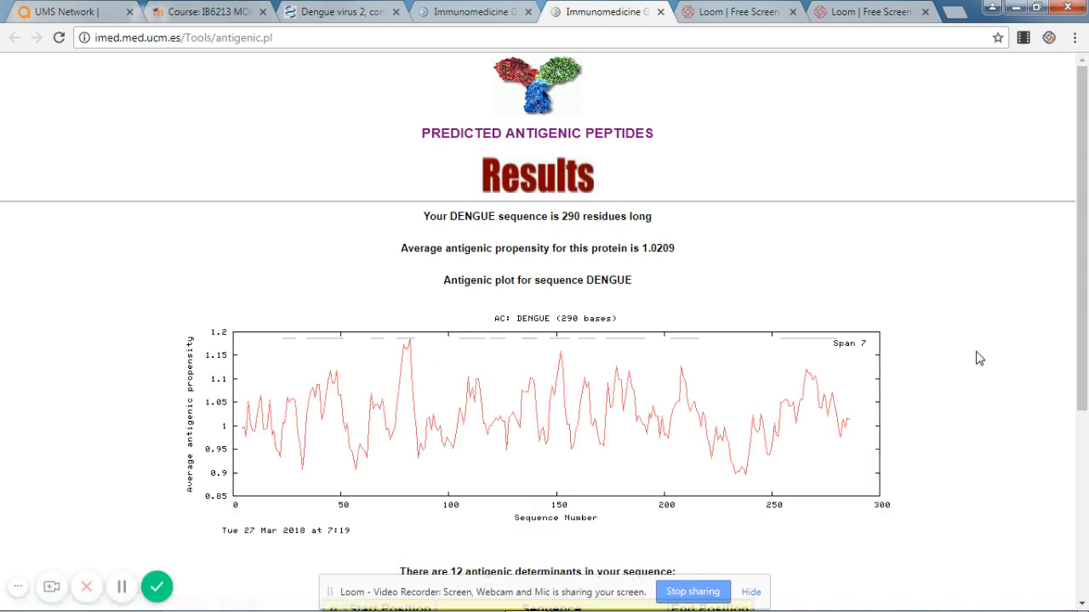
mouse_move(782, 259)
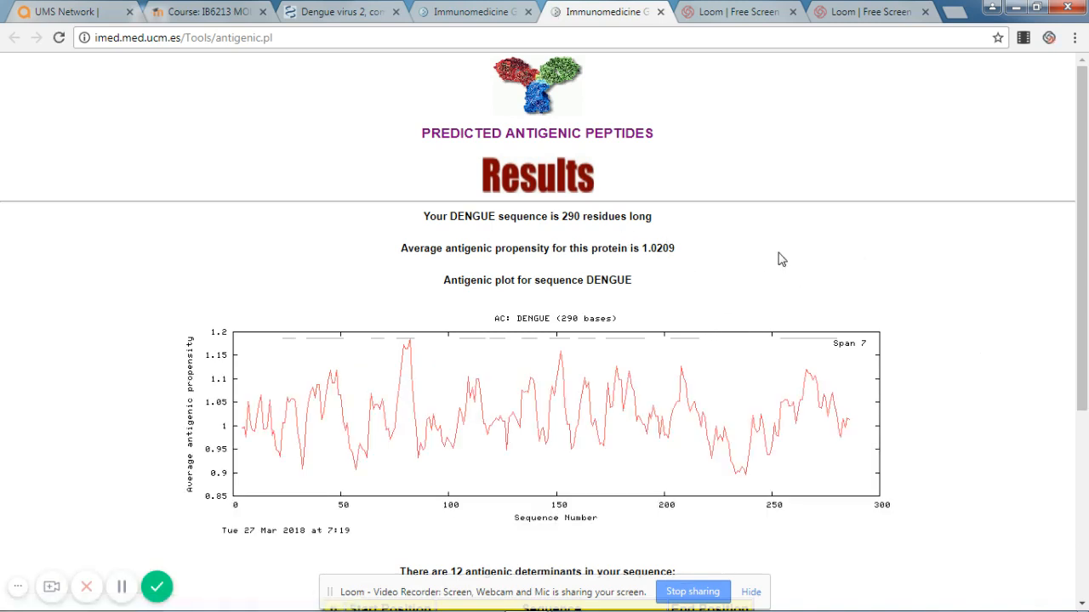
scroll("down", 3)
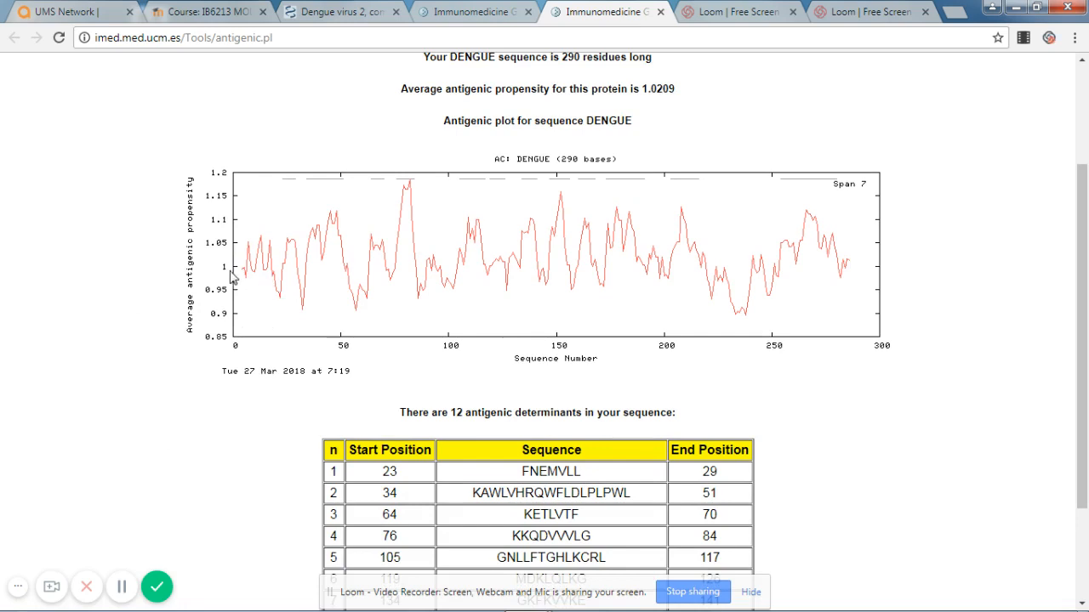
mouse_move(234, 245)
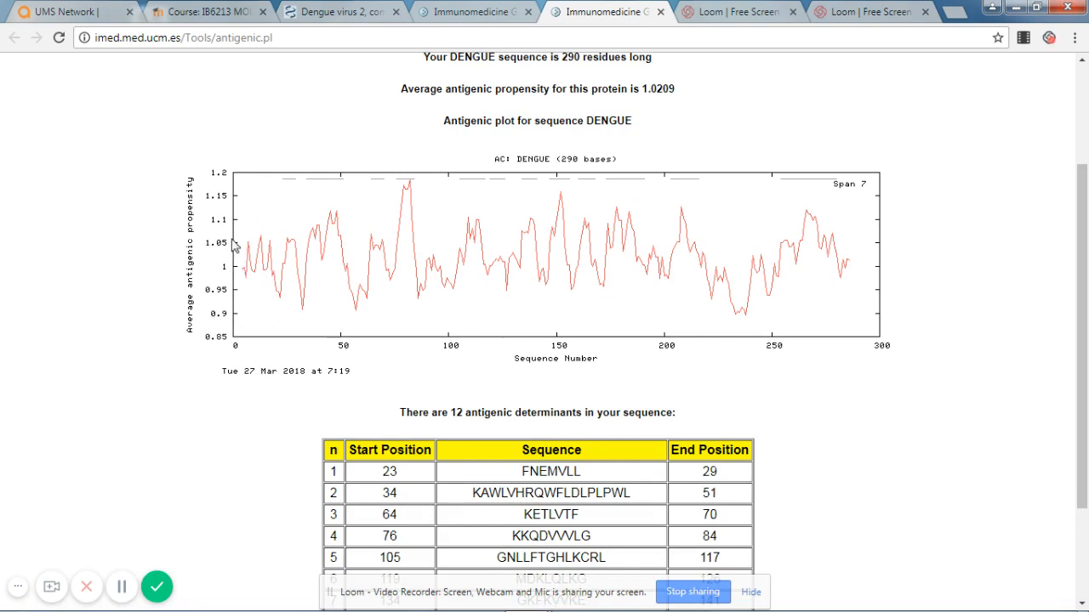
mouse_move(173, 176)
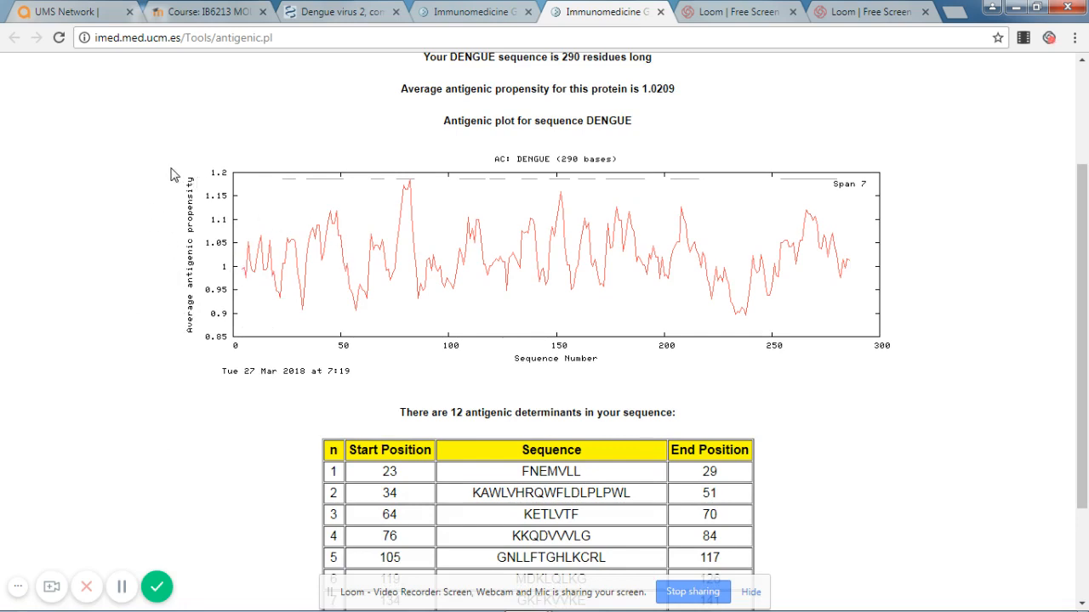
mouse_move(710, 366)
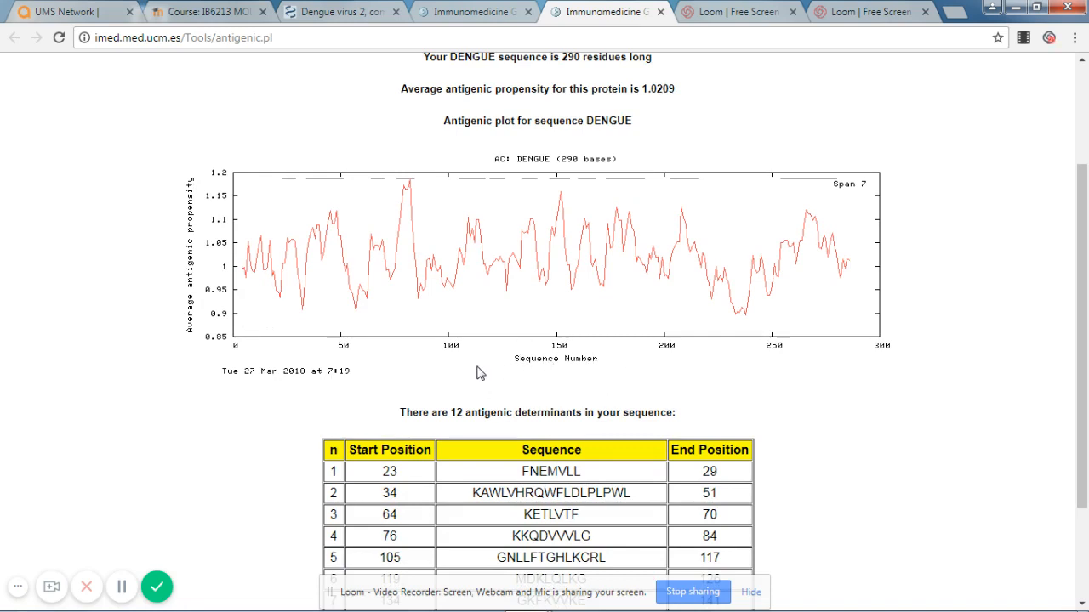
mouse_move(198, 332)
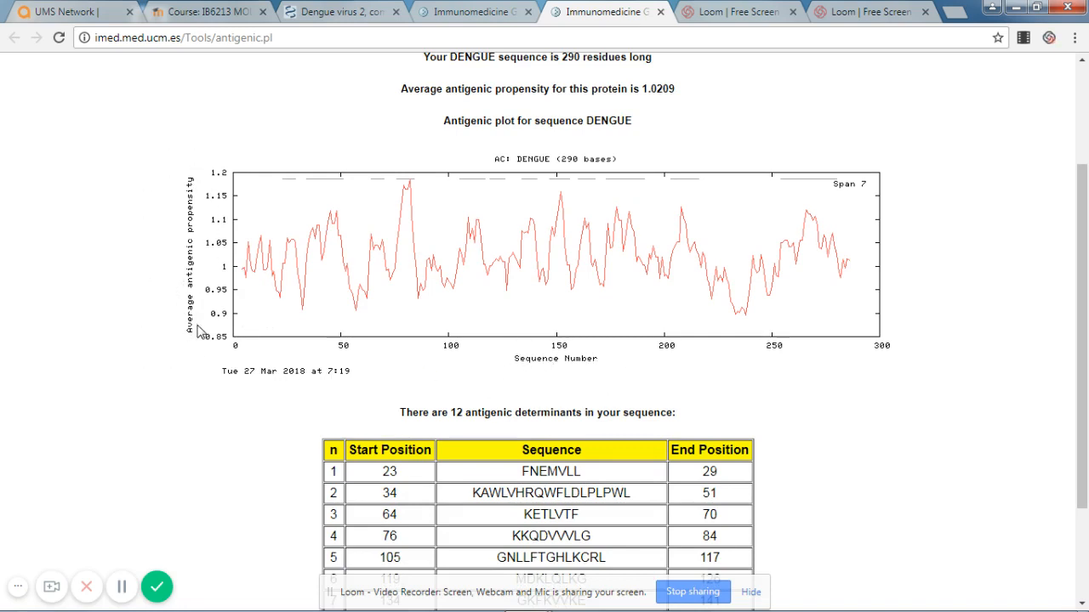
mouse_move(207, 162)
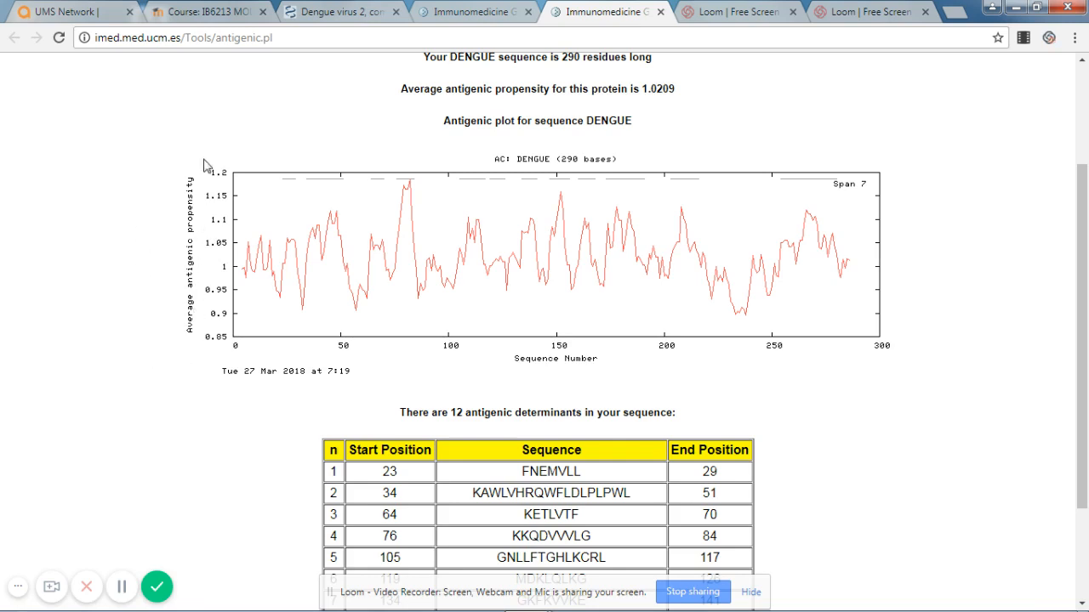
mouse_move(242, 275)
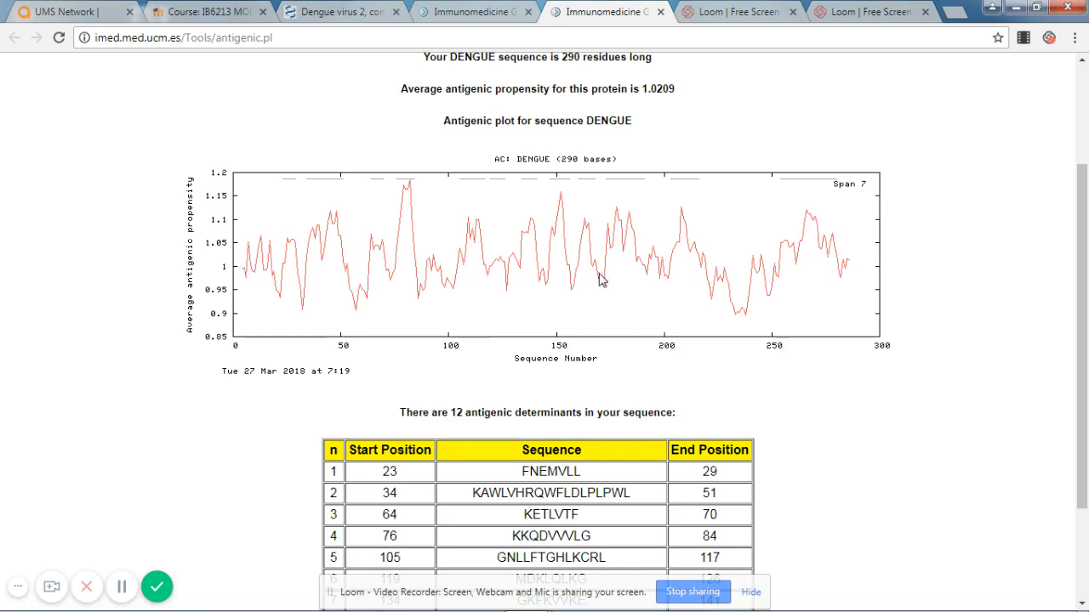
mouse_move(358, 302)
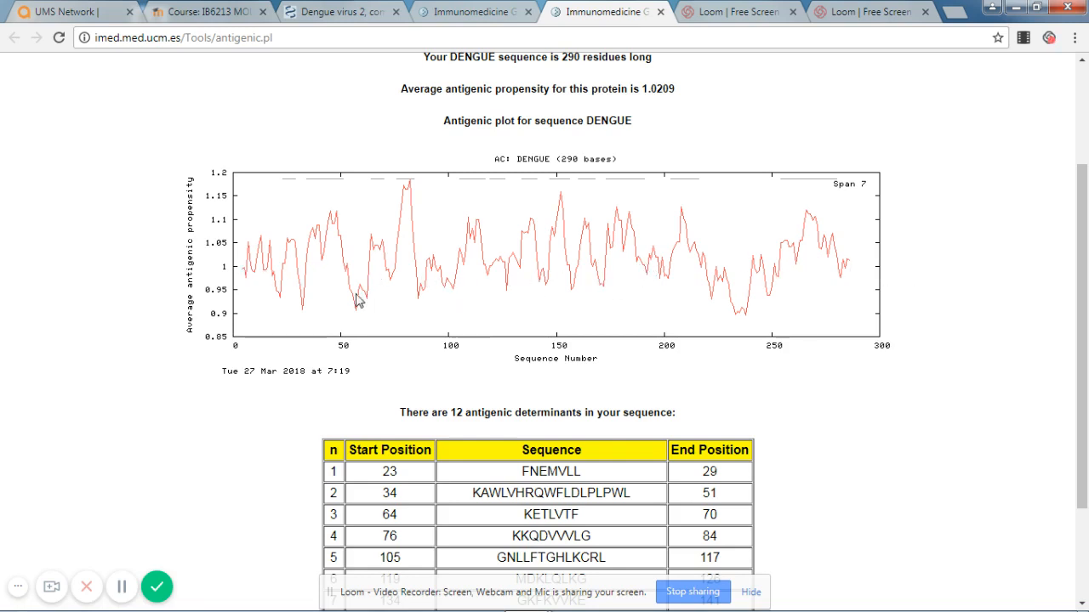
mouse_move(204, 381)
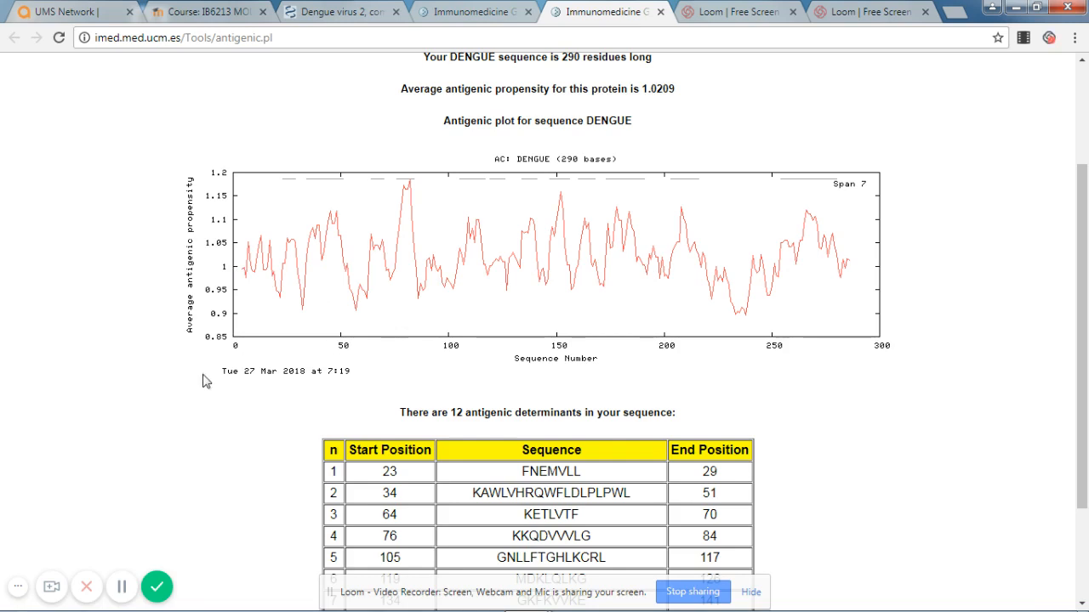
scroll("down", 3)
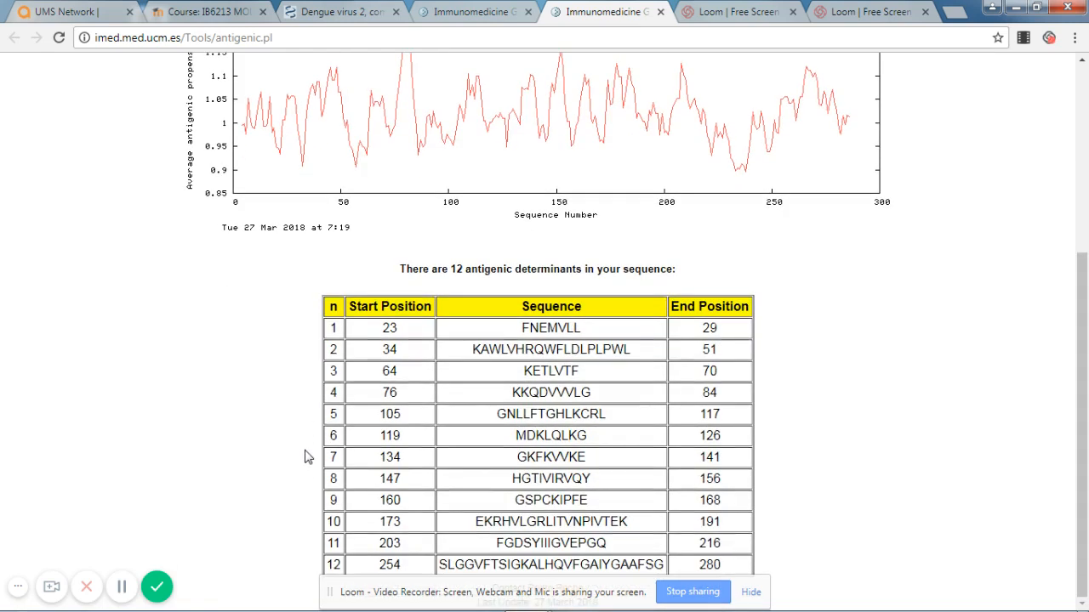
mouse_move(853, 300)
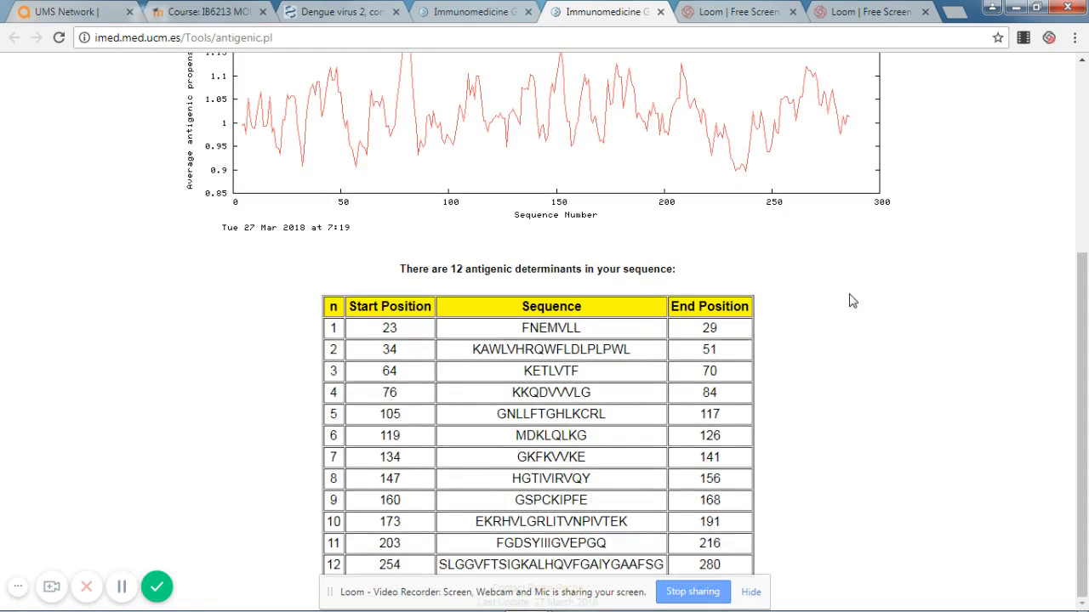
scroll("down", 3)
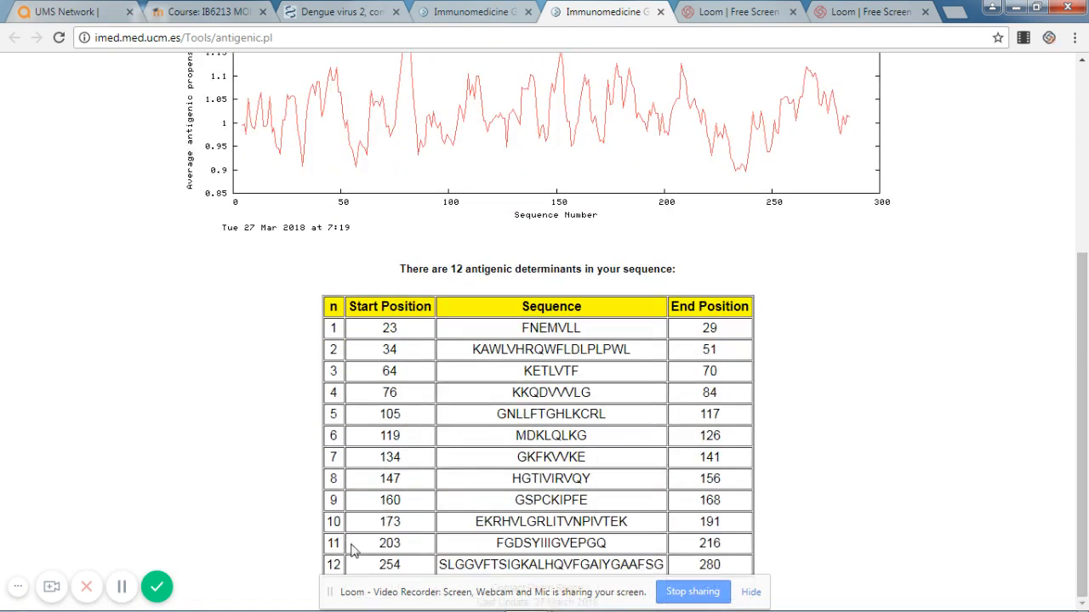
mouse_move(833, 357)
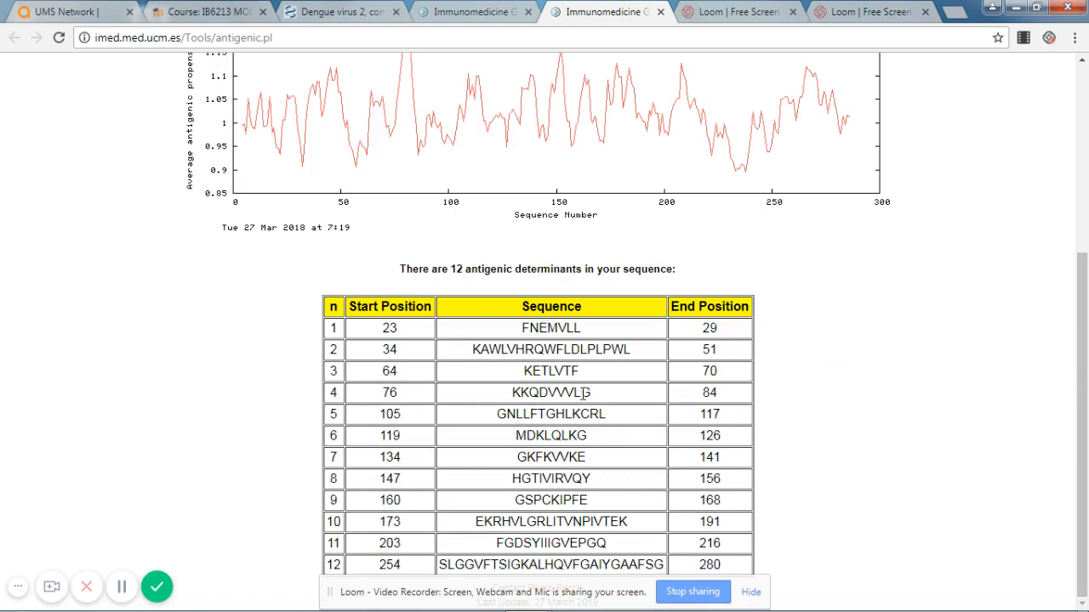
mouse_move(848, 420)
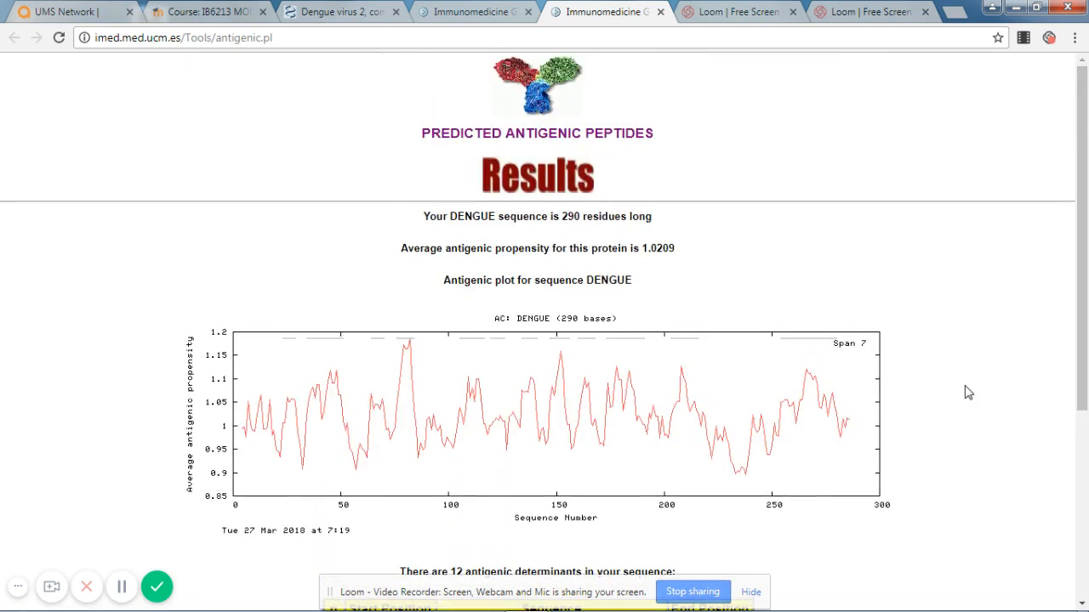
scroll("down", 3)
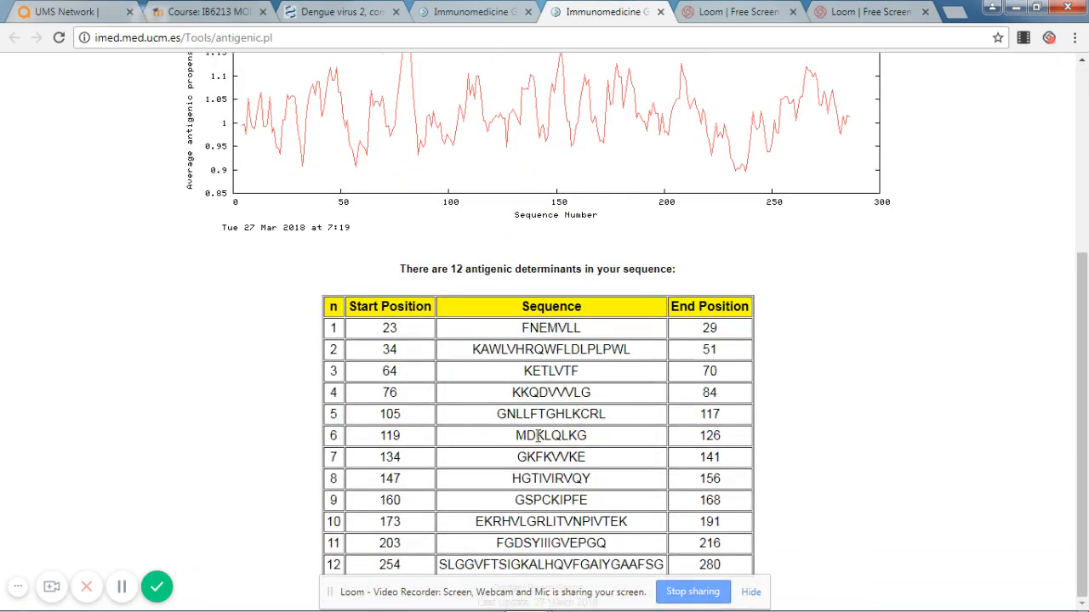
mouse_move(441, 573)
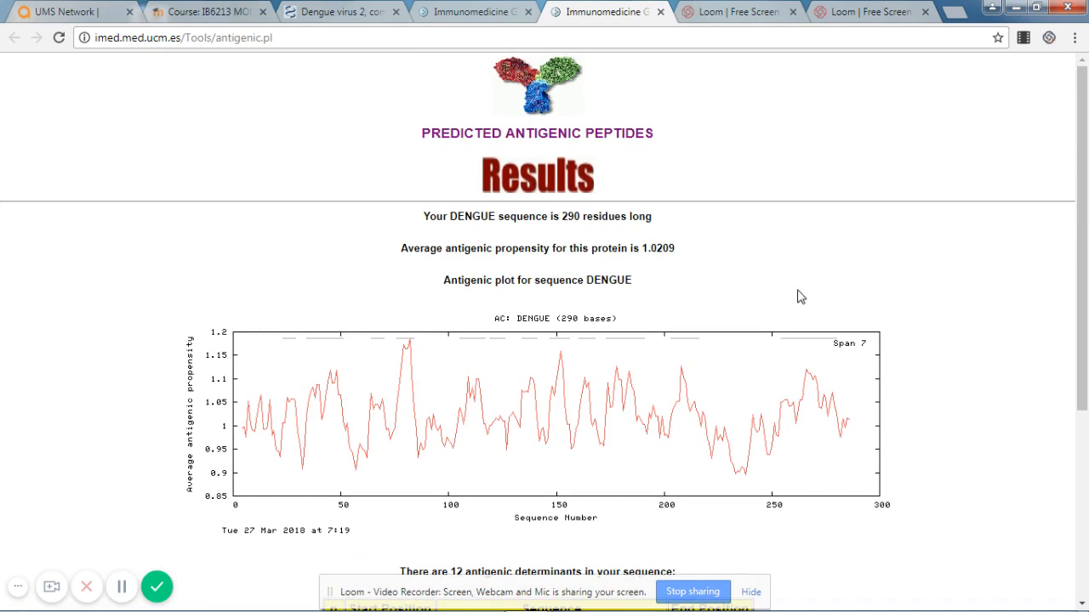
mouse_move(739, 268)
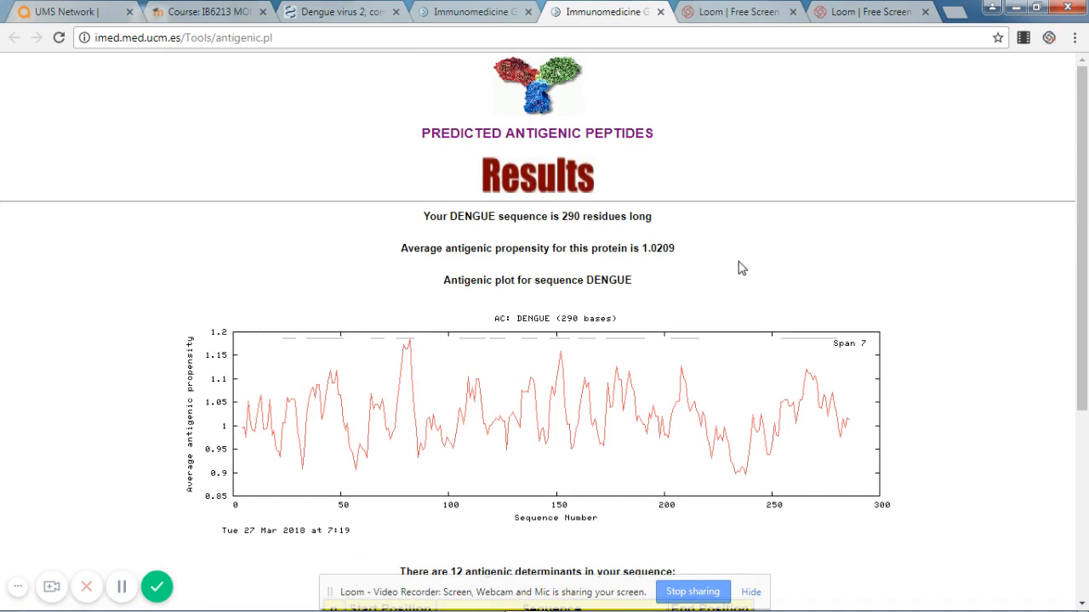
mouse_move(886, 250)
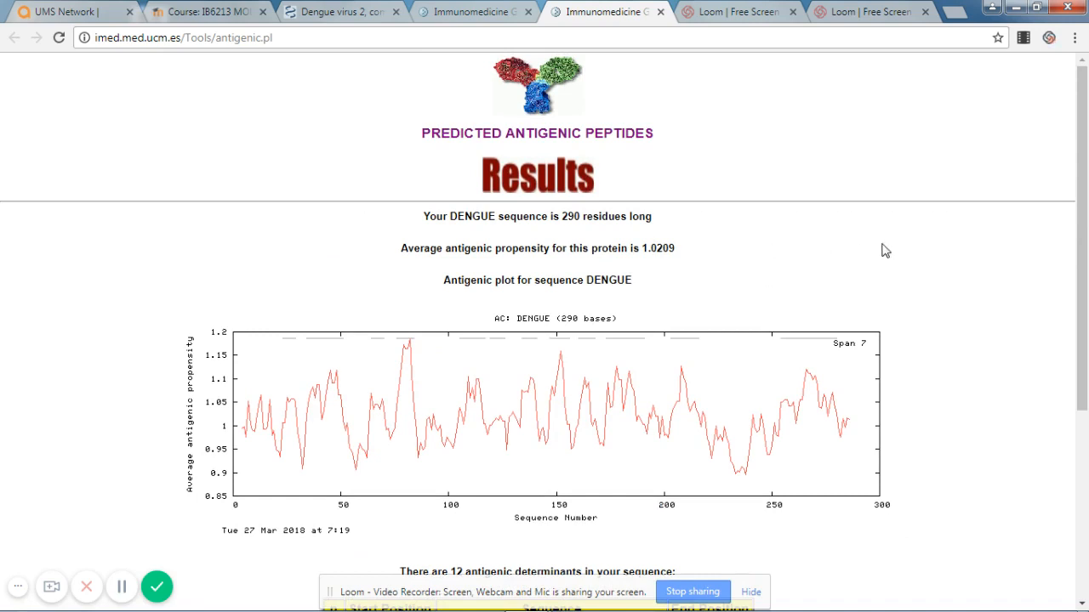
mouse_move(929, 265)
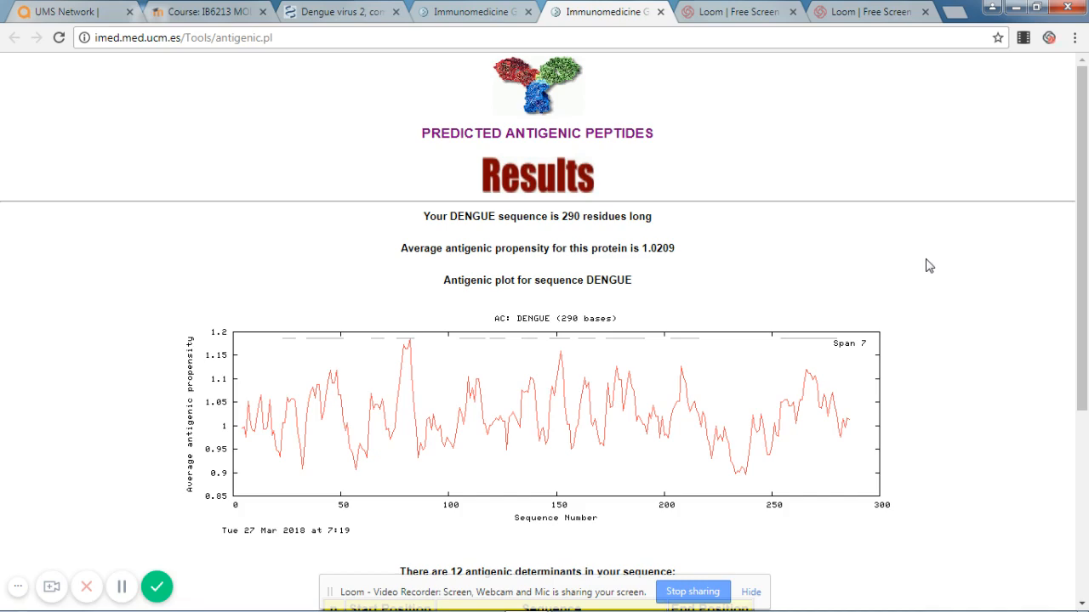